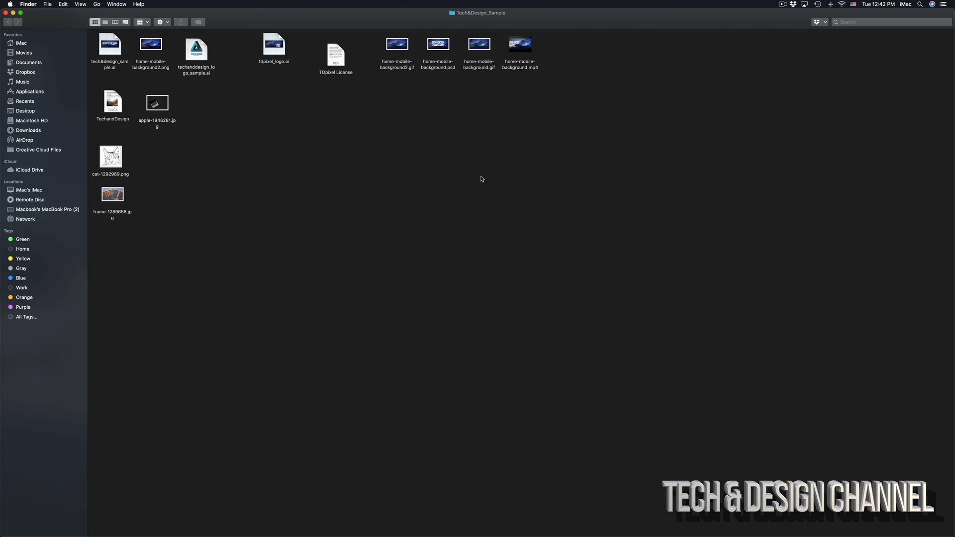
pyautogui.moveTo(441, 168)
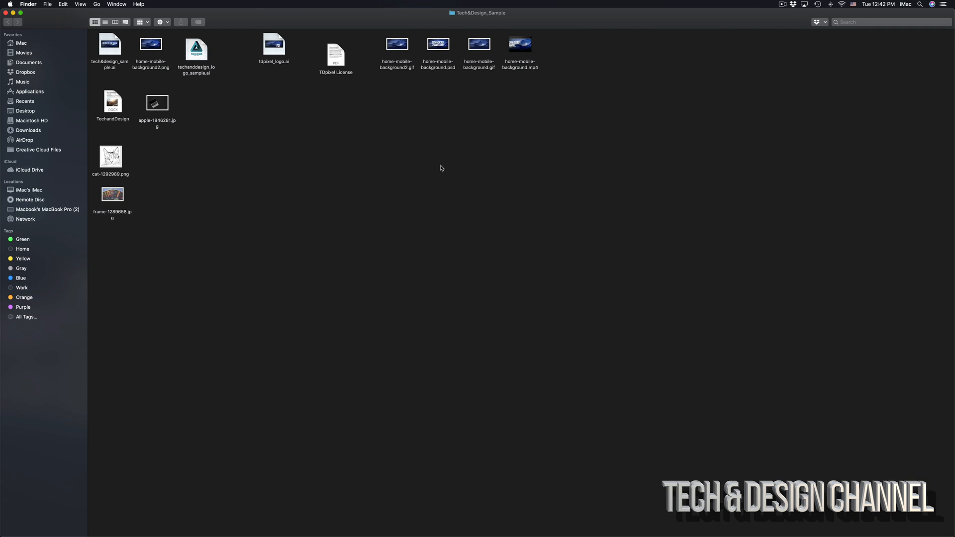
# Create a new folder in Tech&Design_Sample named 'tech & design channel'
pyautogui.rightClick(416, 171)
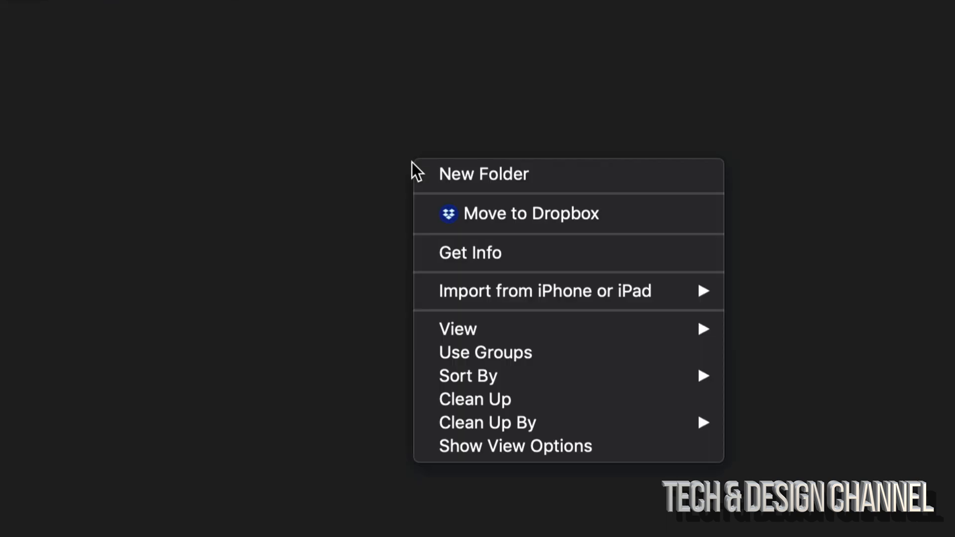
pyautogui.moveTo(484, 174)
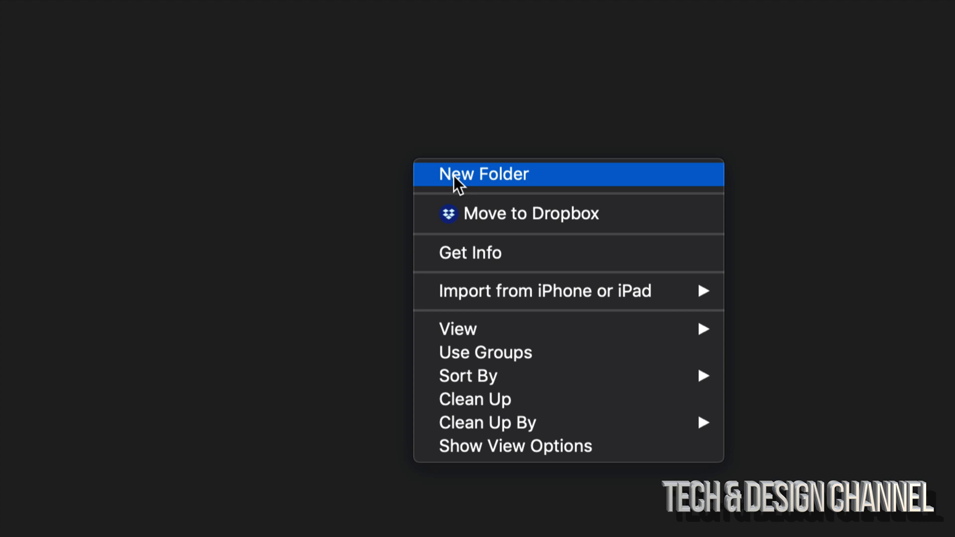
pyautogui.click(484, 174)
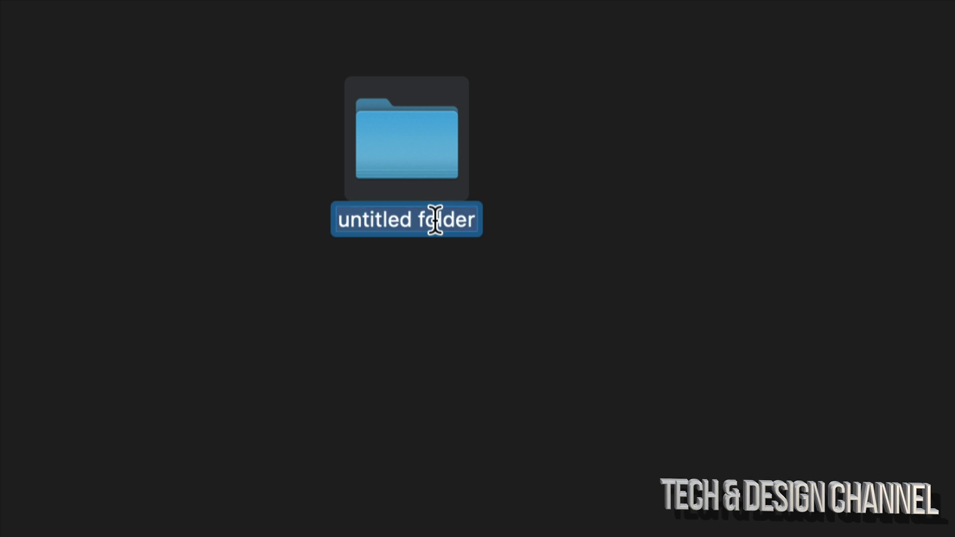
pyautogui.write('tech & design channel')
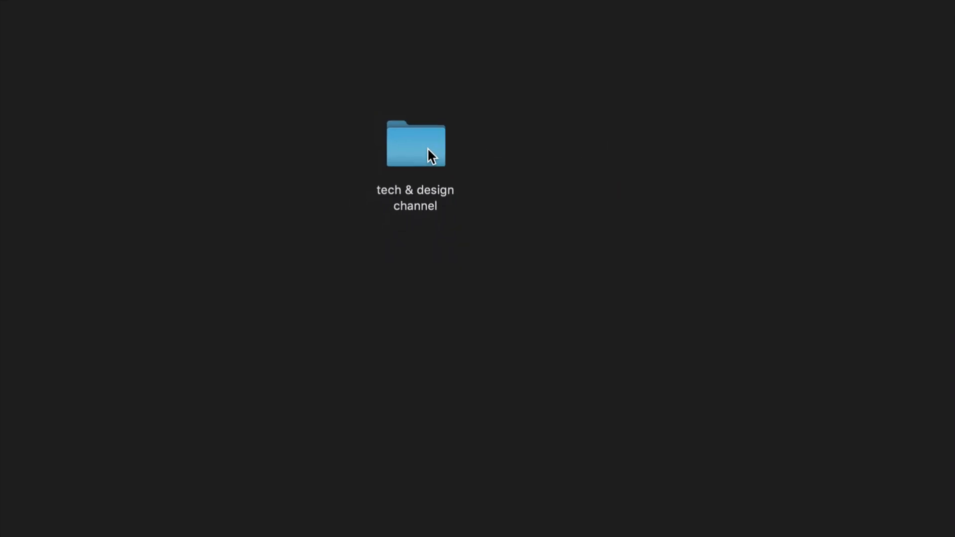
pyautogui.doubleClick(416, 144)
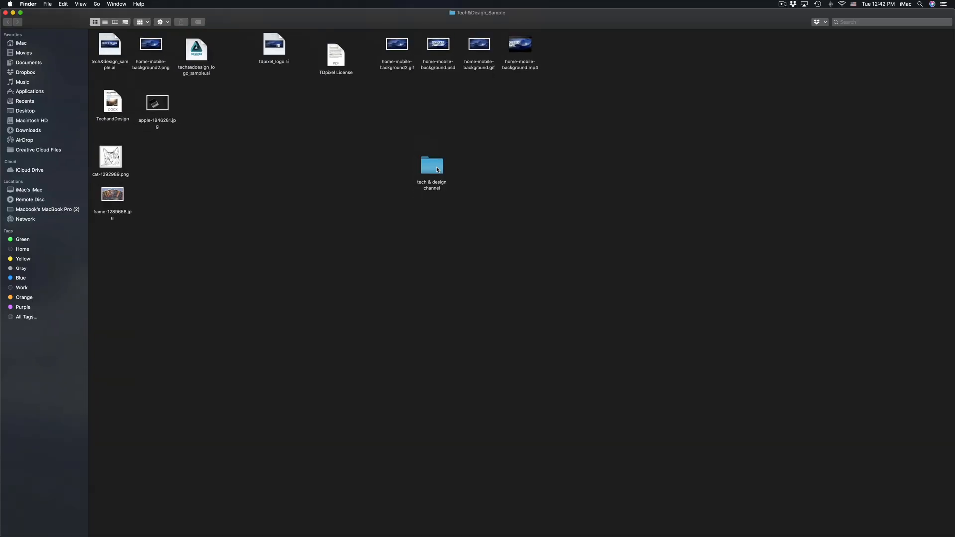
pyautogui.doubleClick(432, 165)
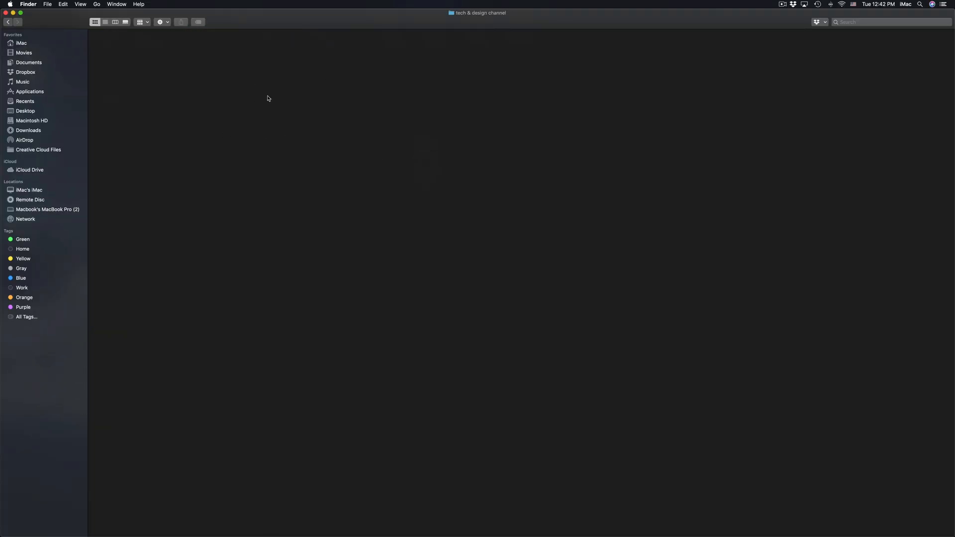
pyautogui.moveTo(163, 86)
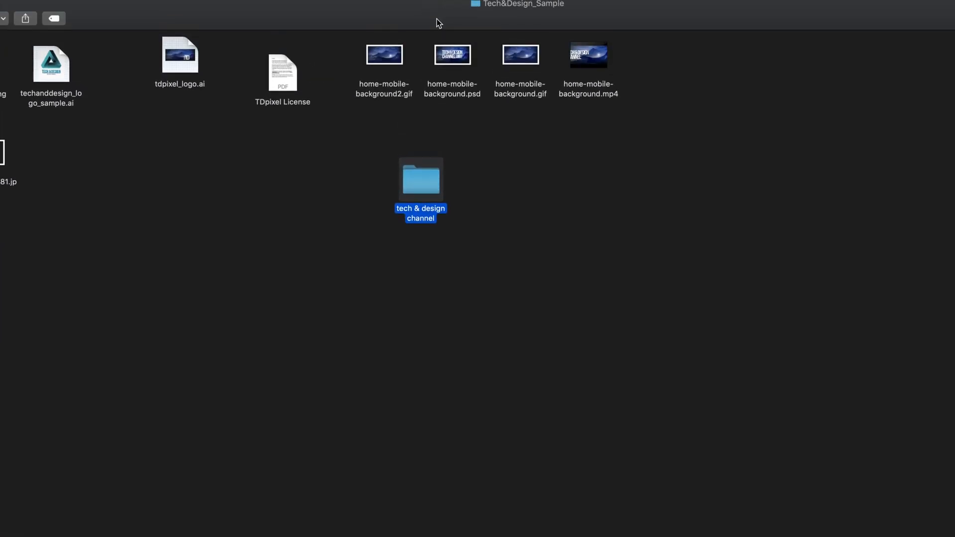
# Drag home-mobile-background.gif into 'tech & design channel', check inside, and return to Tech&Design_Sample
pyautogui.click(453, 55)
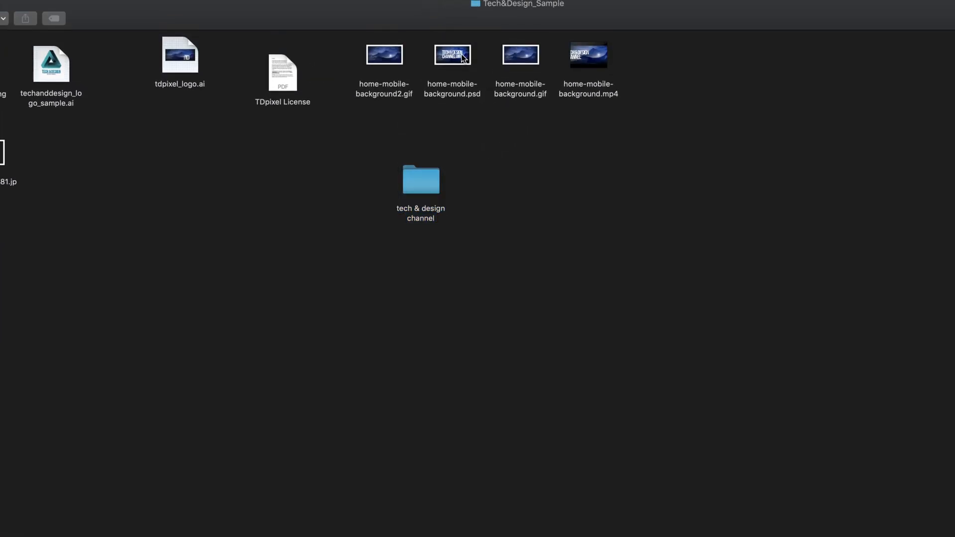
pyautogui.moveTo(520, 55); pyautogui.dragTo(484, 157)
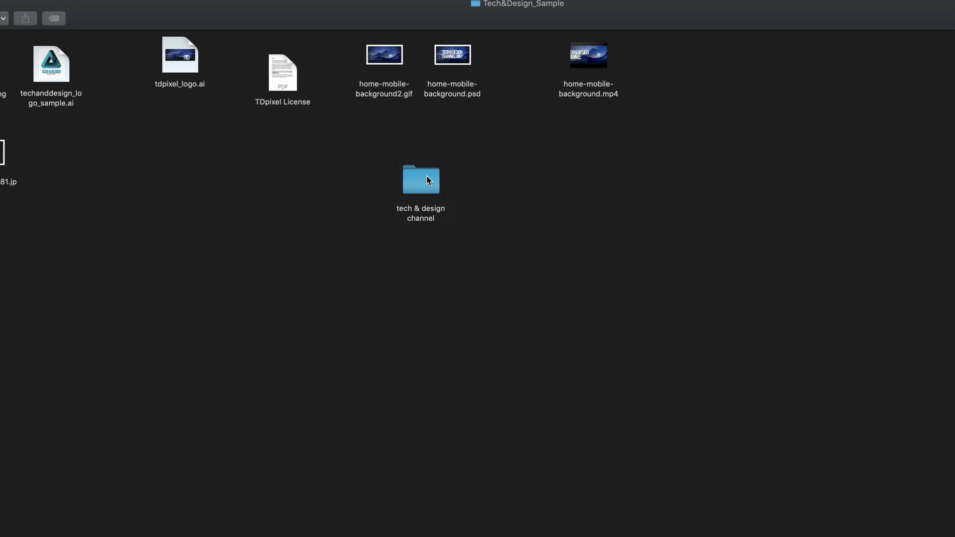
pyautogui.doubleClick(420, 180)
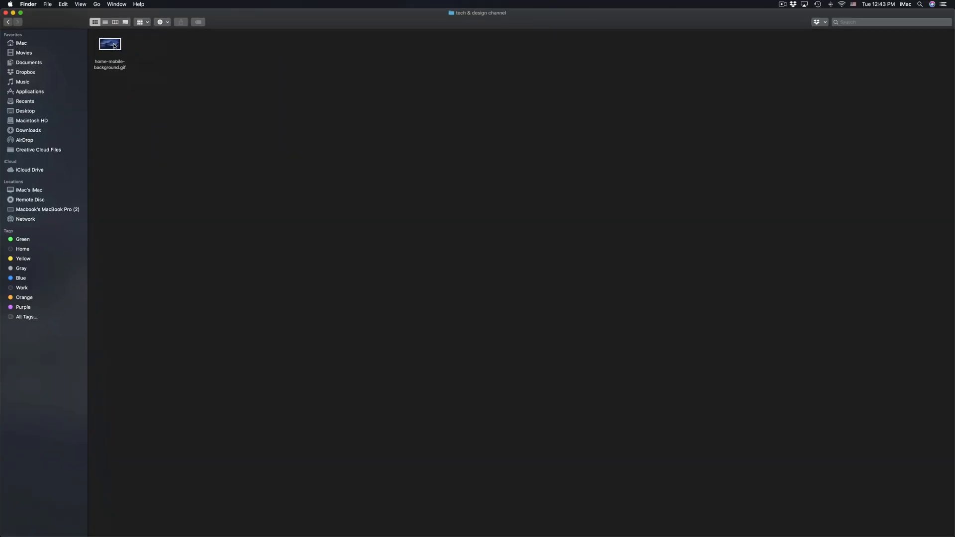
pyautogui.click(8, 22)
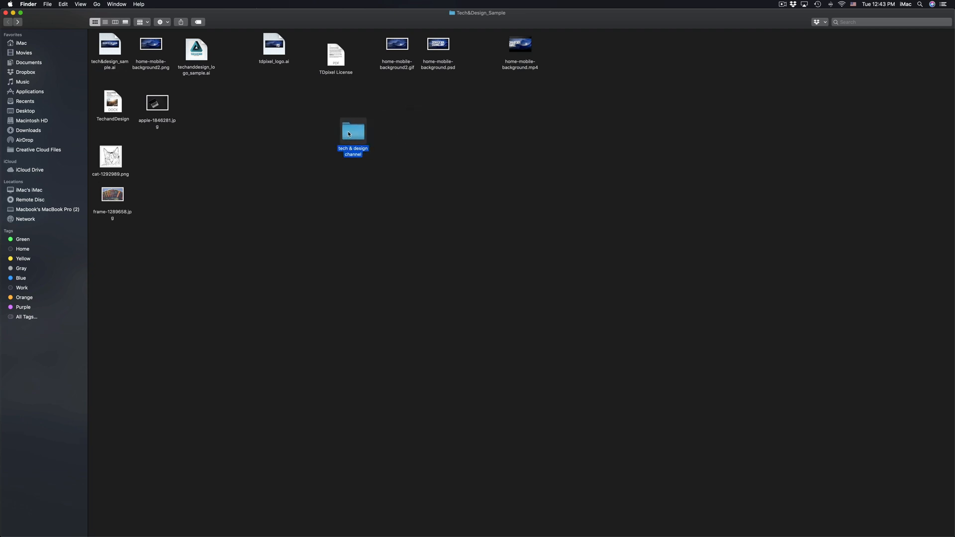
# Open 'tech & design channel' in a new tab, move the gif back out, and close the extra window
pyautogui.rightClick(352, 130)
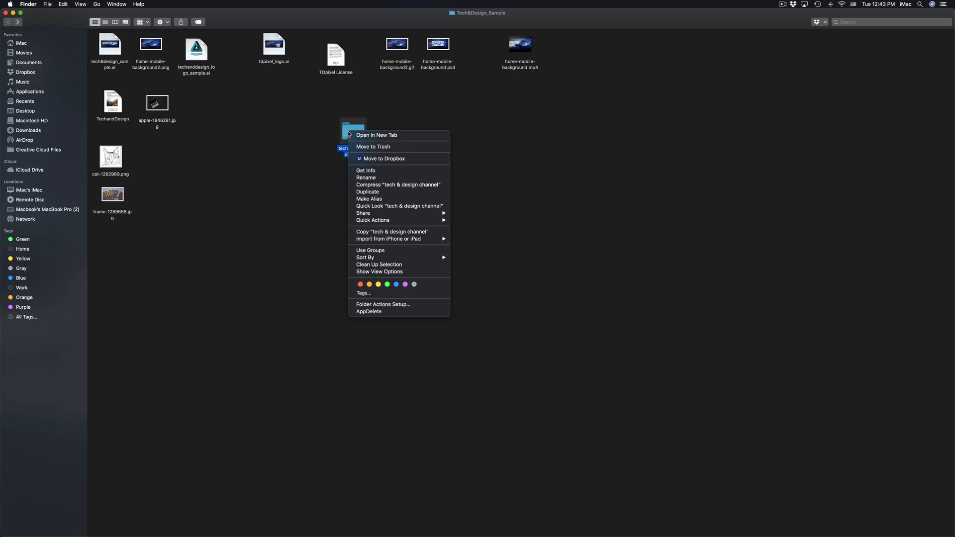
pyautogui.moveTo(377, 135)
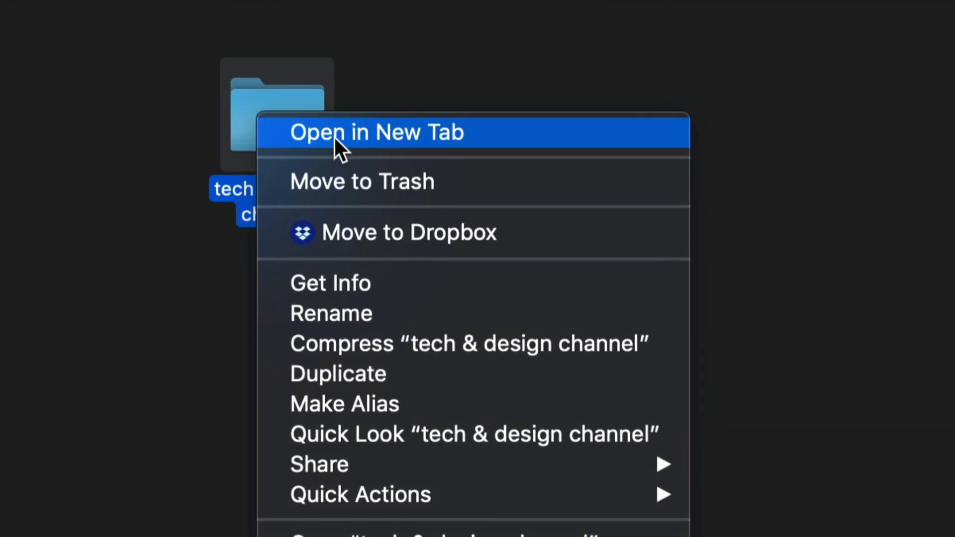
pyautogui.click(377, 132)
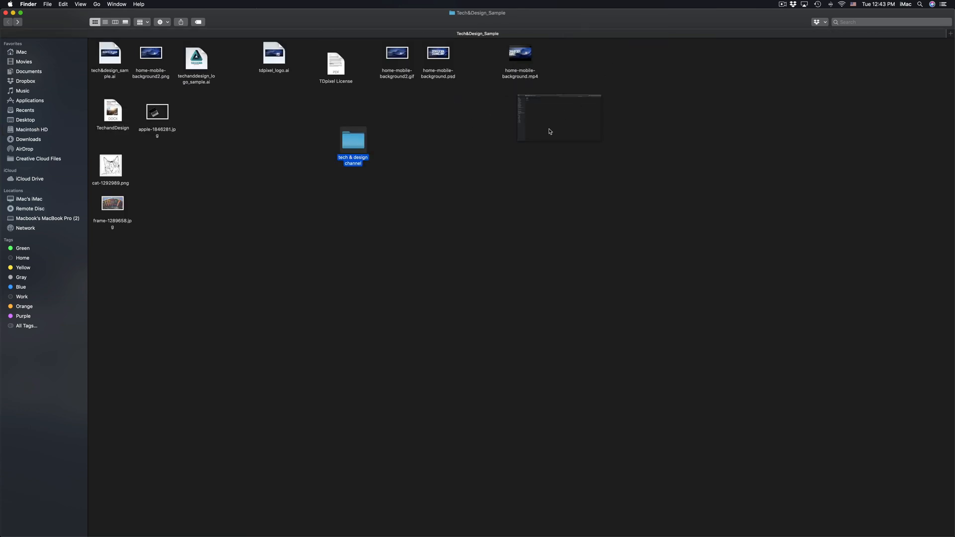
pyautogui.doubleClick(353, 140)
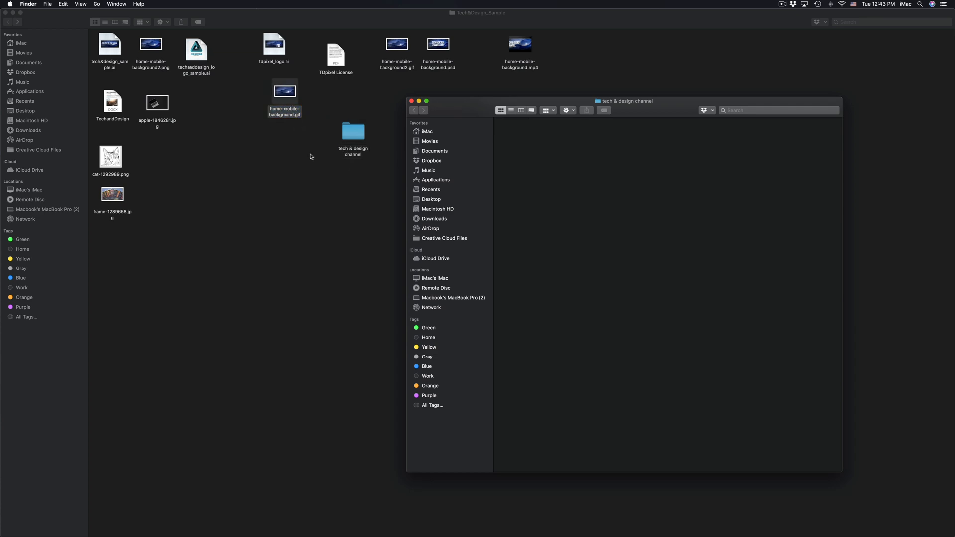
pyautogui.click(427, 101)
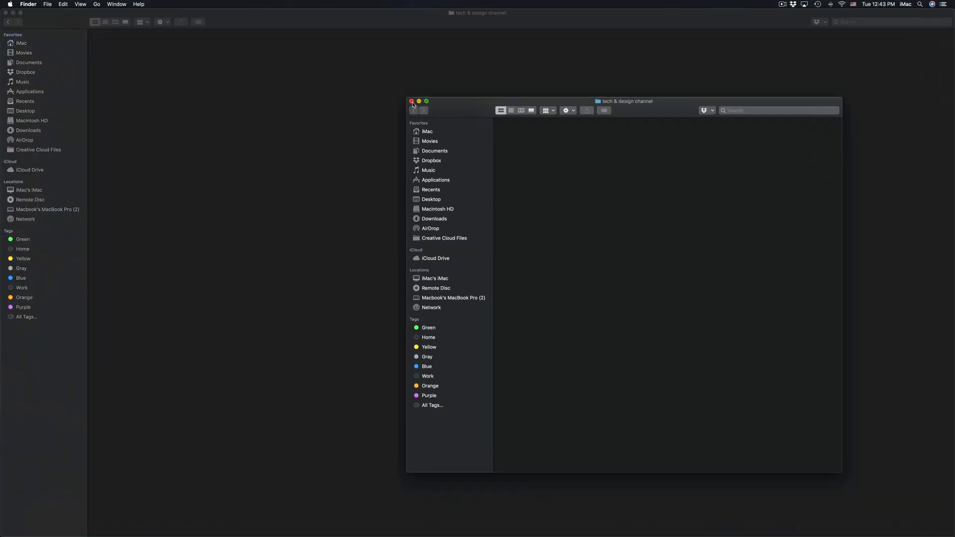
pyautogui.click(426, 101)
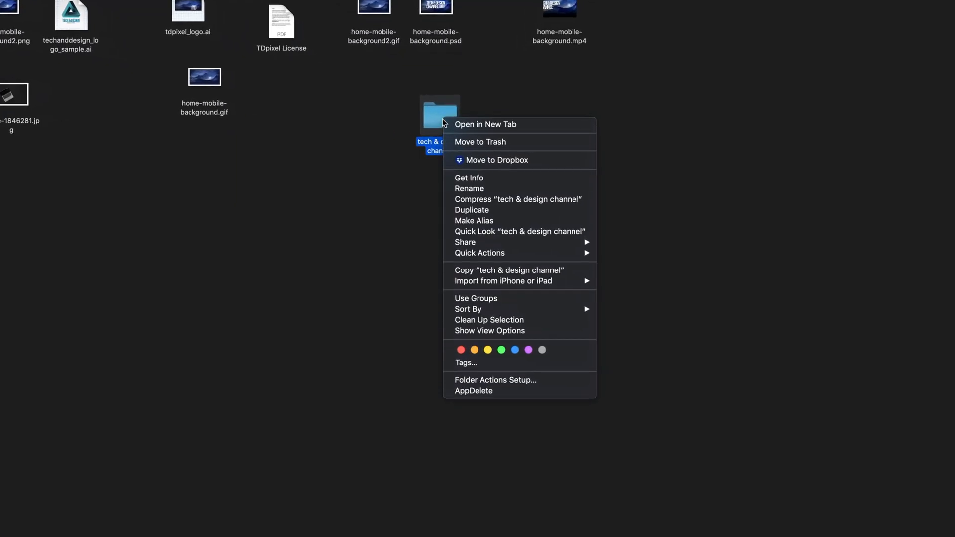
pyautogui.click(394, 154)
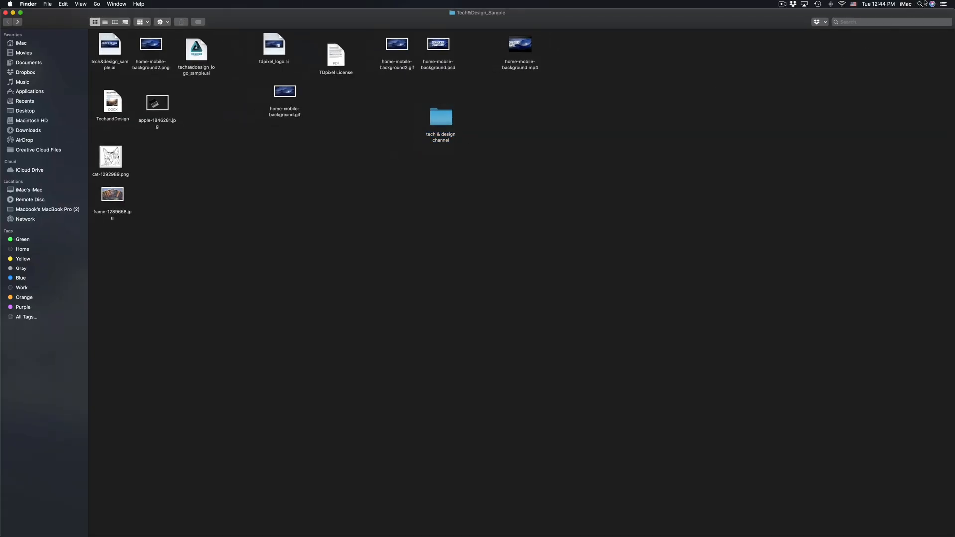
# Search Spotlight for 'system Preferences'
pyautogui.write('system Preferences')
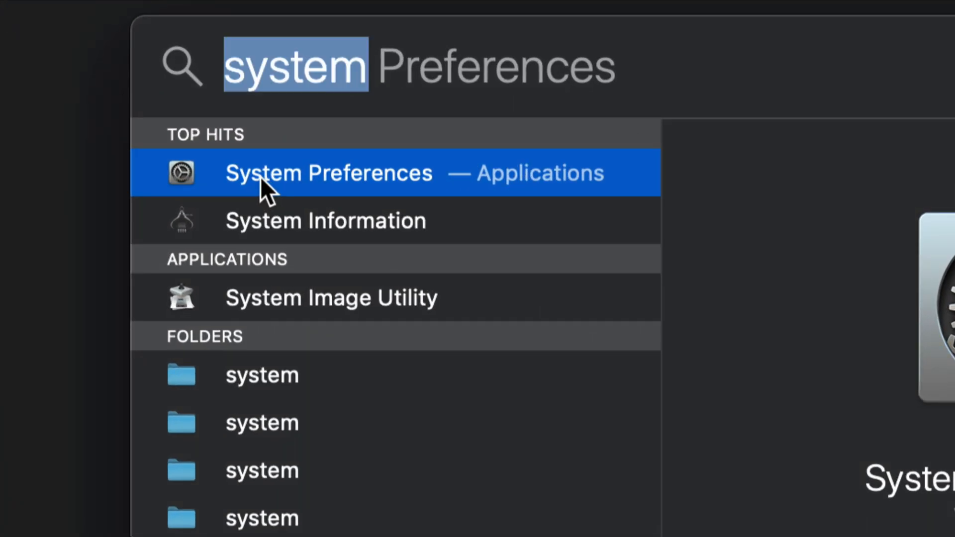
# Launch System Preferences from Spotlight, view the Trackpad pane, then return to all categories
pyautogui.click(328, 174)
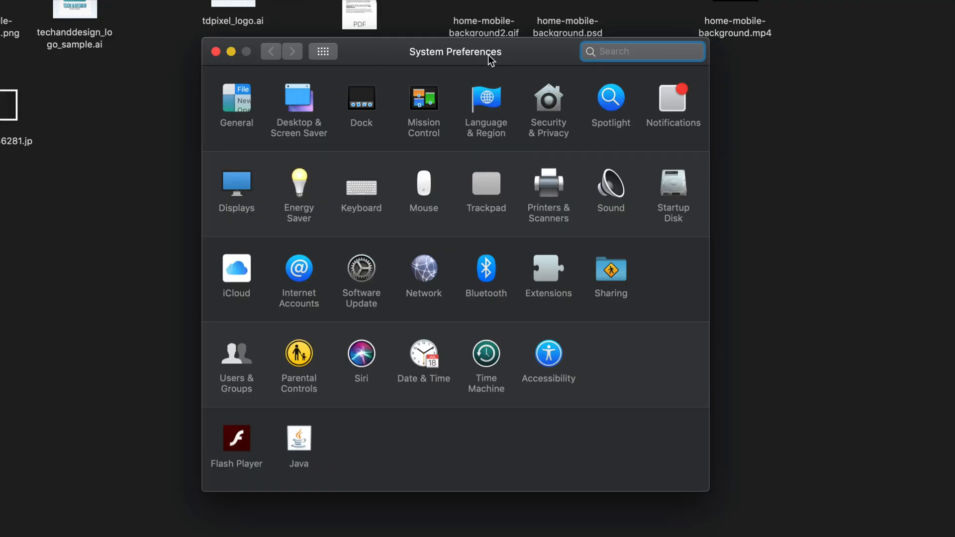
pyautogui.moveTo(424, 196)
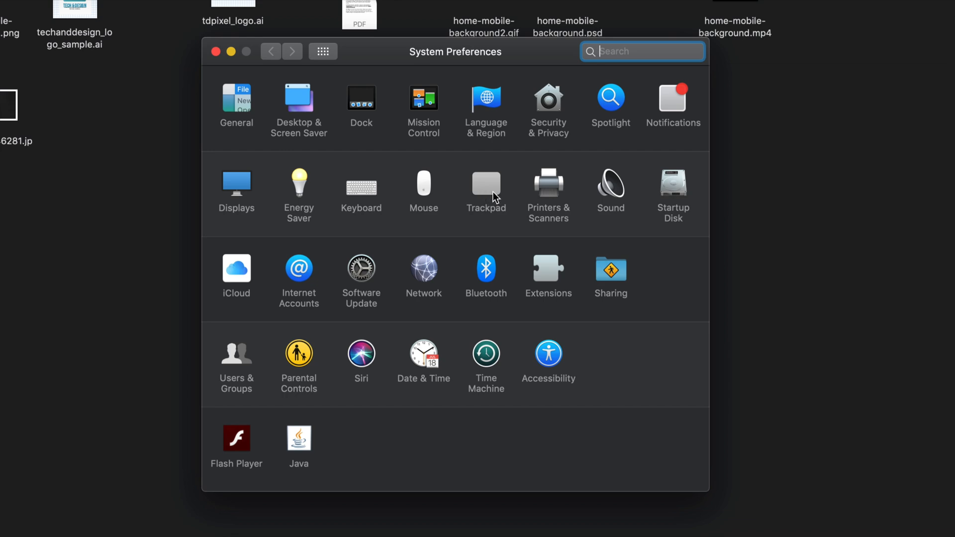
pyautogui.click(486, 182)
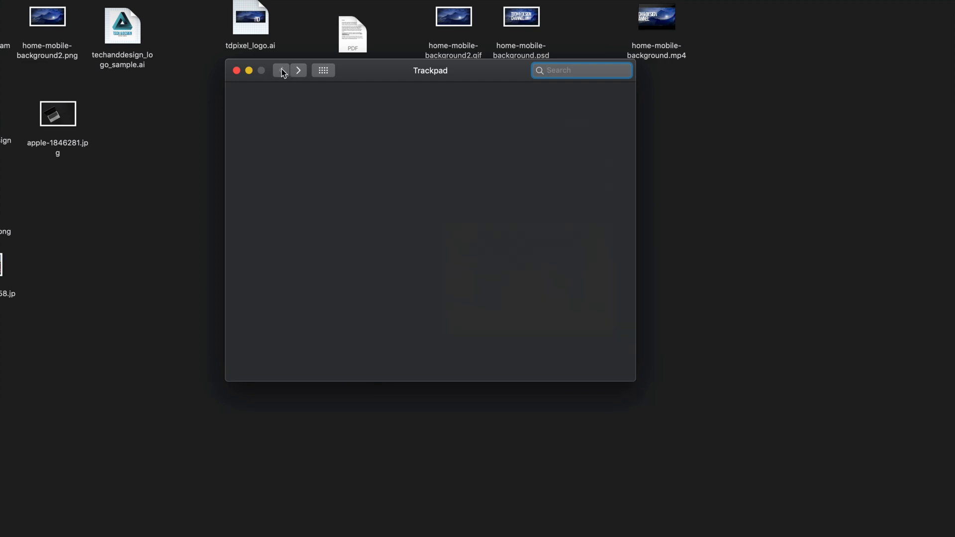
pyautogui.click(282, 70)
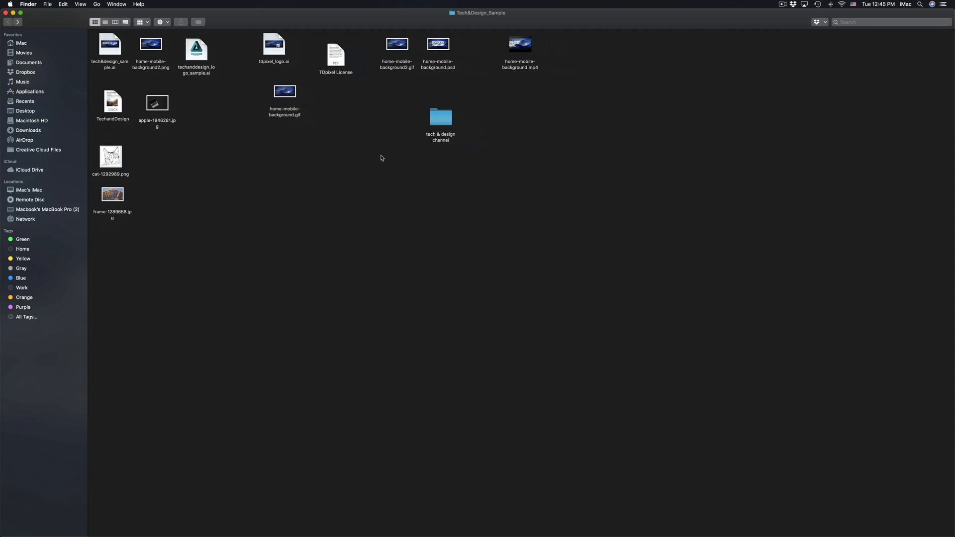
pyautogui.moveTo(502, 519)
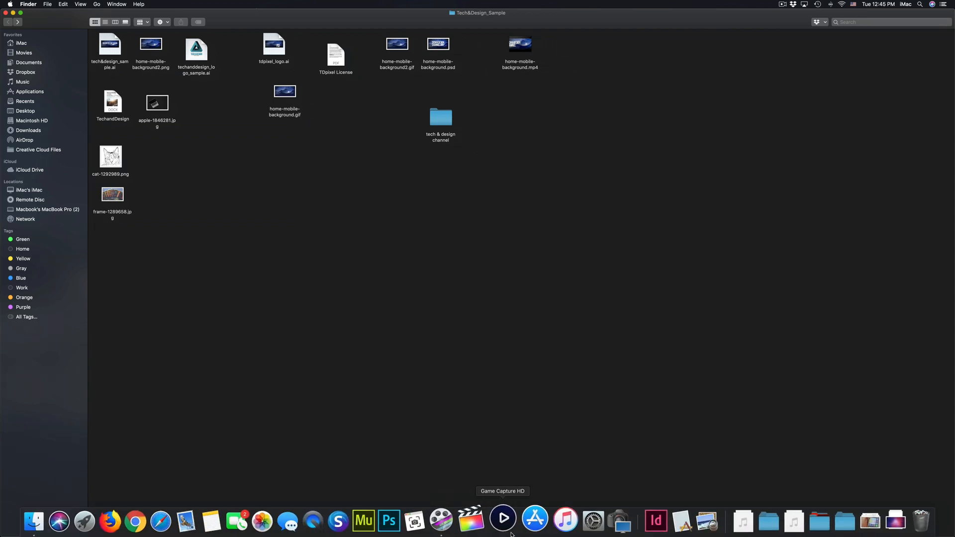
# Launch System Preferences again from its Dock icon
pyautogui.click(591, 521)
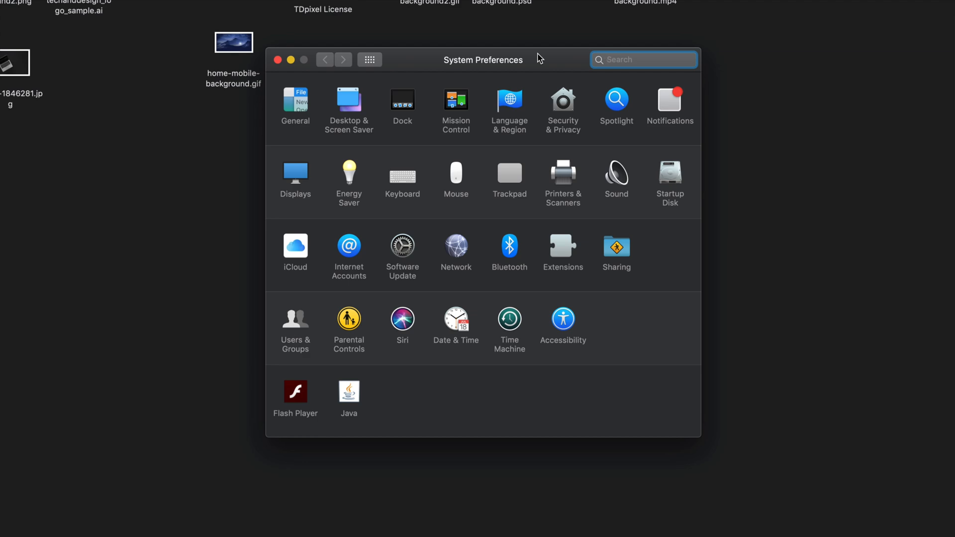
pyautogui.moveTo(294, 337)
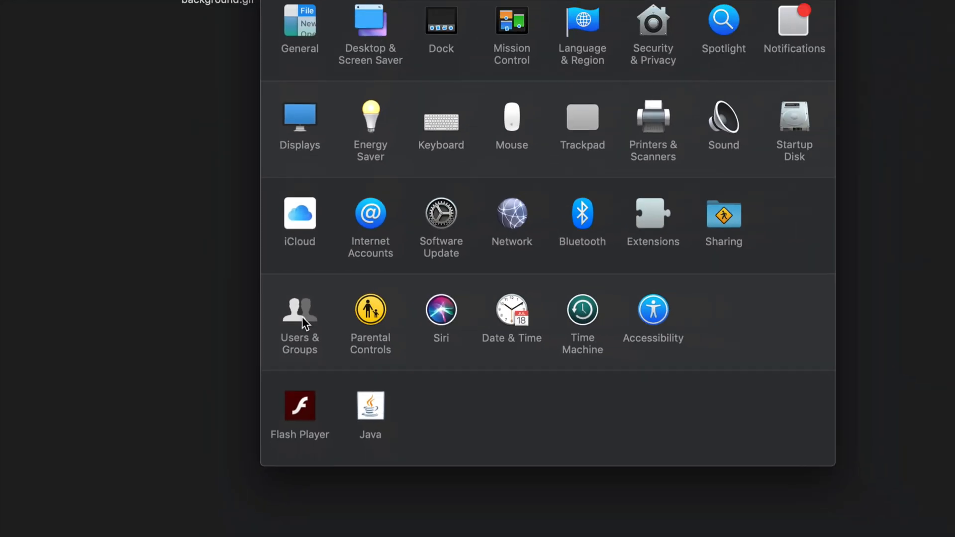
# Open the Users & Groups pane to review password settings, then close System Preferences
pyautogui.click(299, 309)
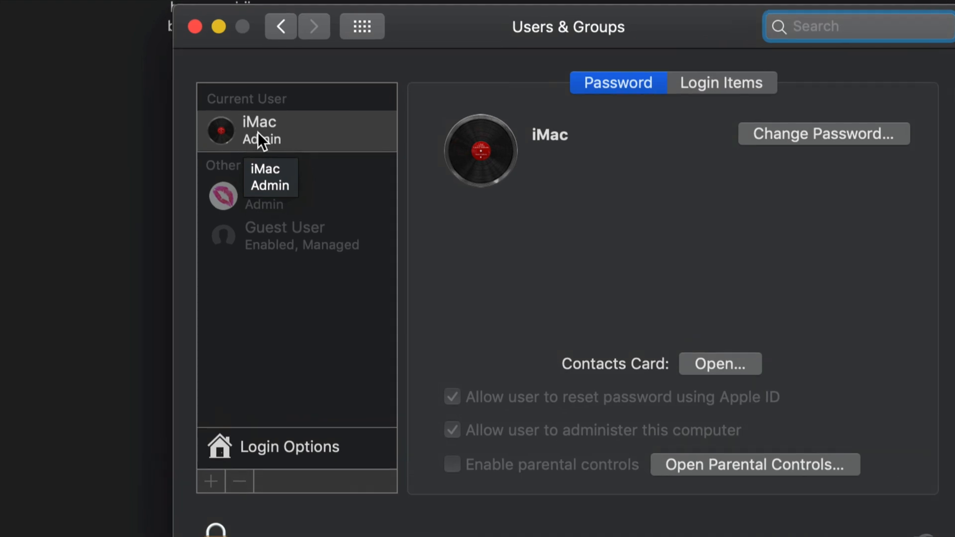
pyautogui.moveTo(272, 151)
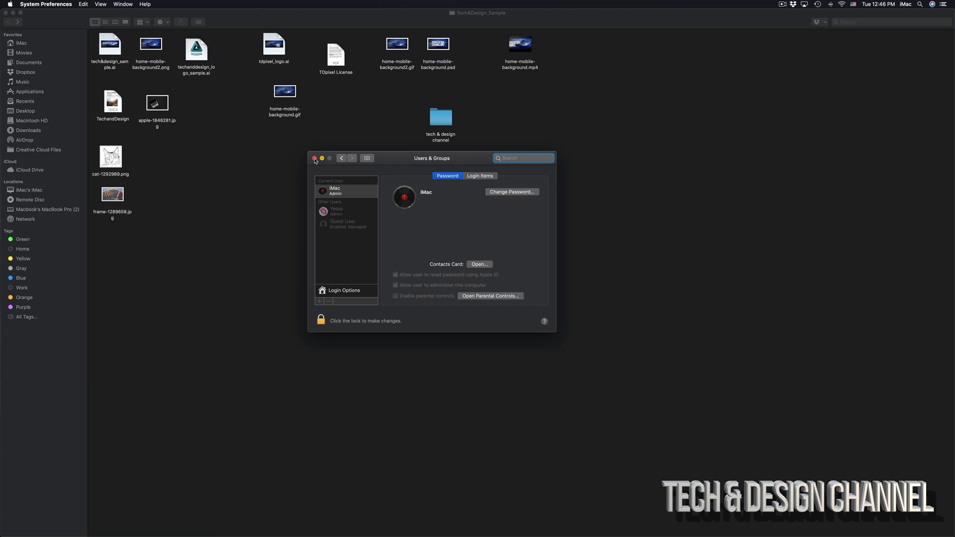
pyautogui.click(315, 159)
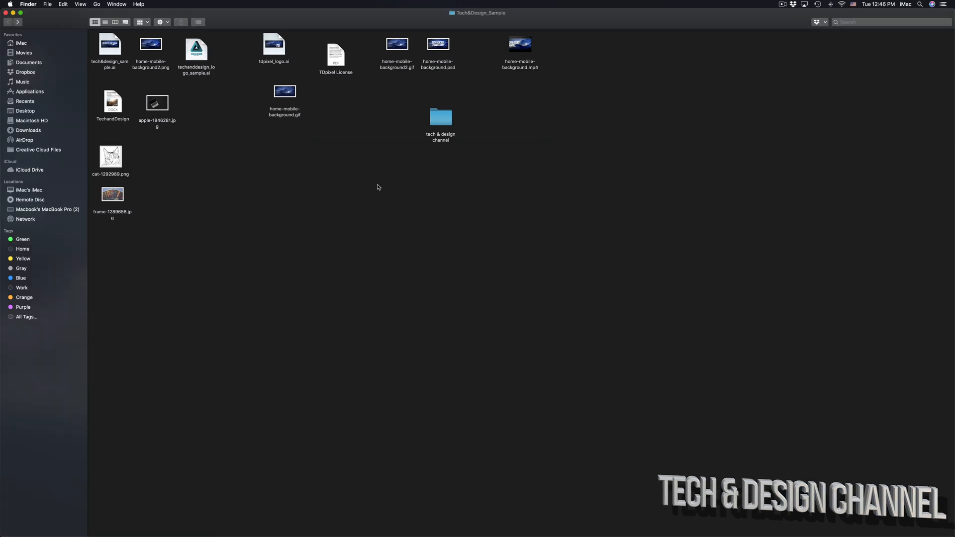